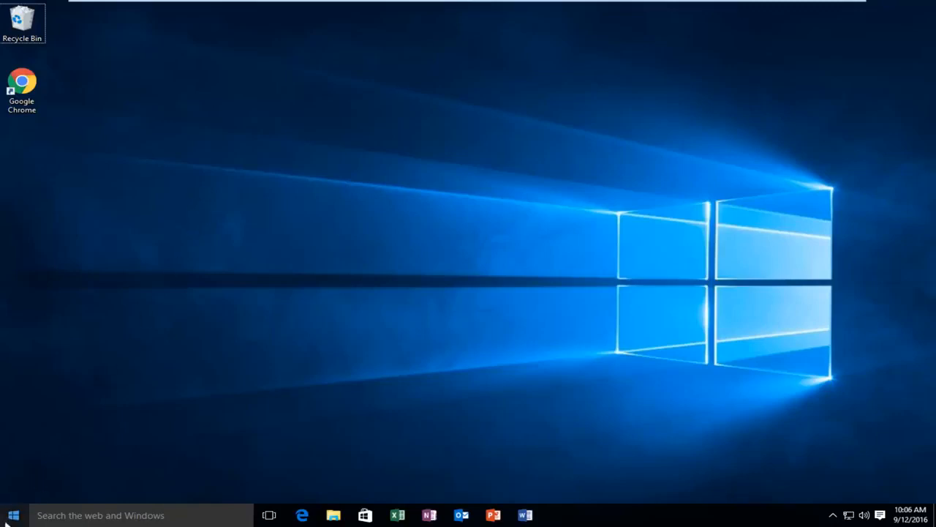
# Launch the Settings app from the Start menu.
pyautogui.click(11, 515)
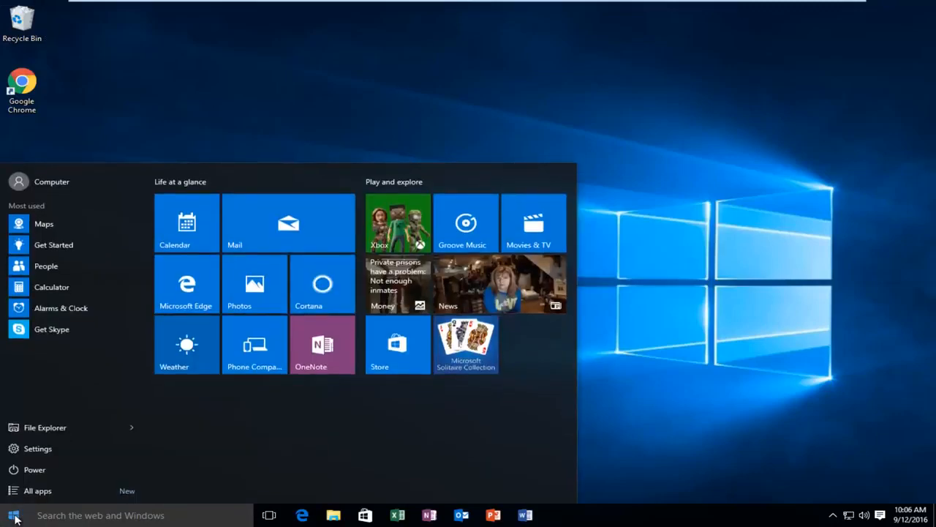
pyautogui.moveTo(38, 450)
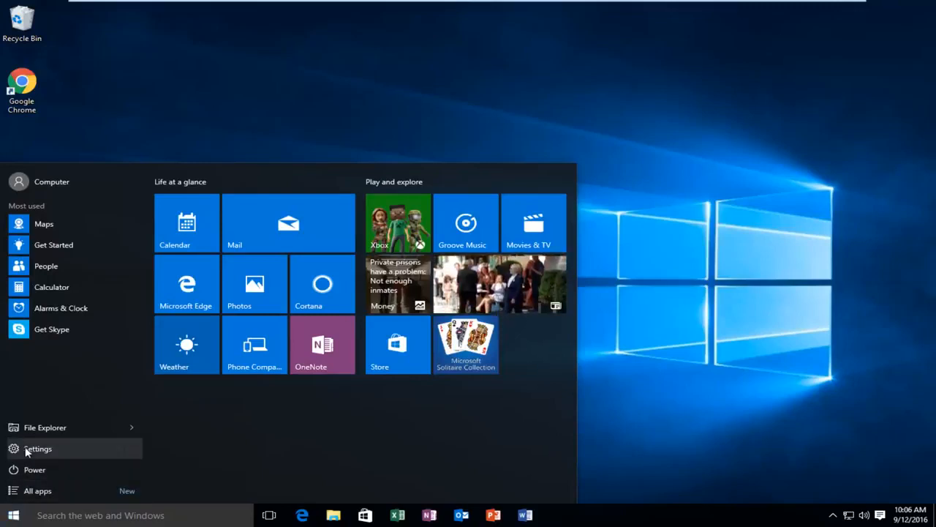
pyautogui.click(38, 447)
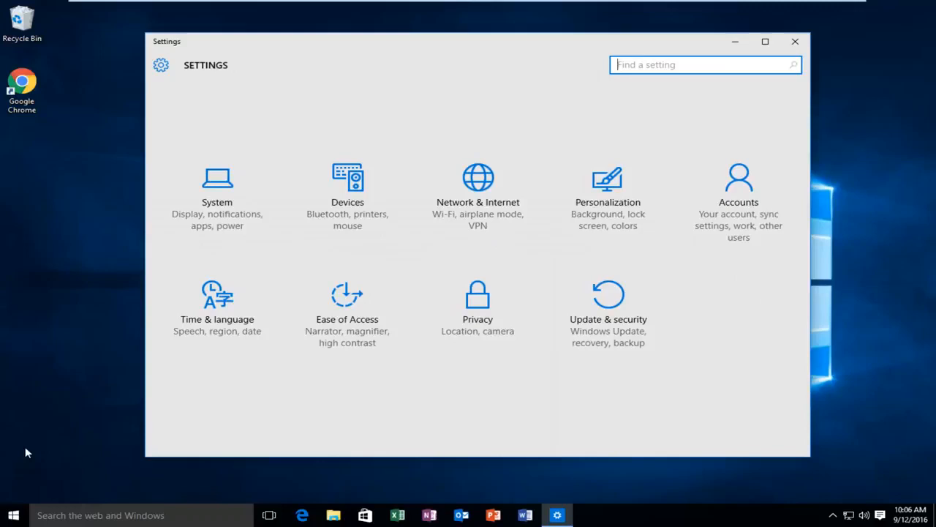
pyautogui.moveTo(752, 208)
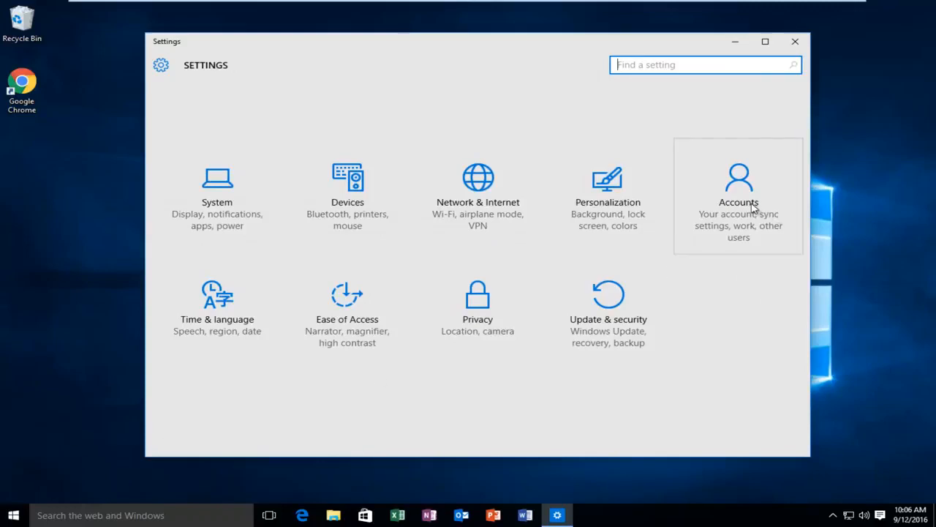
# Go to Accounts and show the Sign-in options page with its PIN section.
pyautogui.click(738, 183)
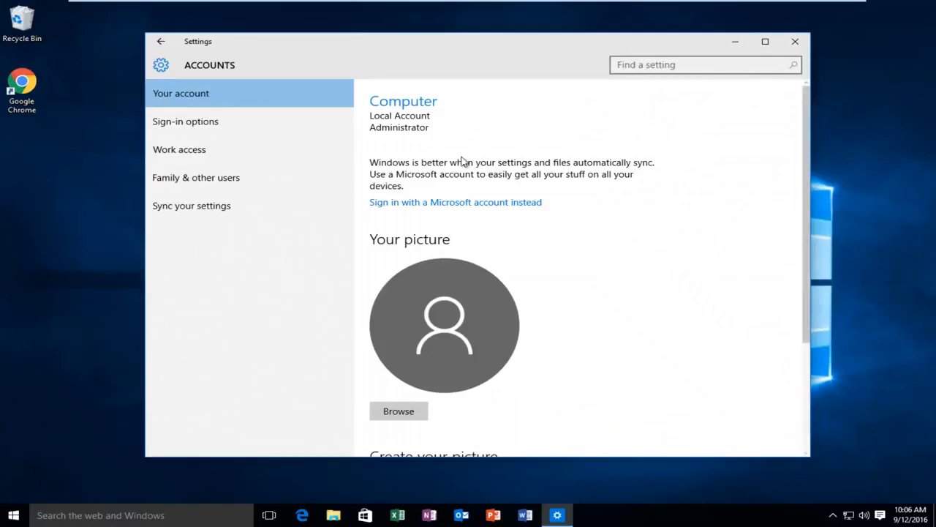
pyautogui.click(185, 121)
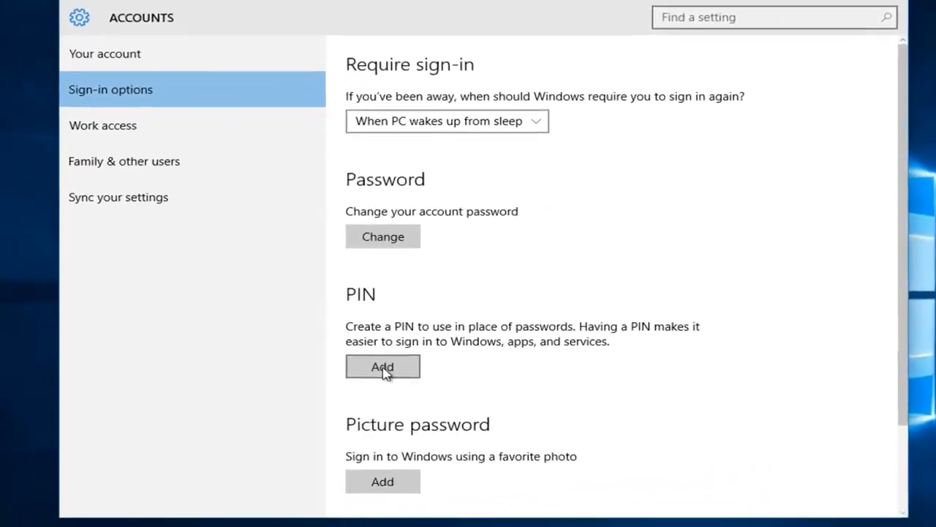
# Add a PIN: verify the account password, then enter and confirm a new 4-digit PIN.
pyautogui.click(383, 366)
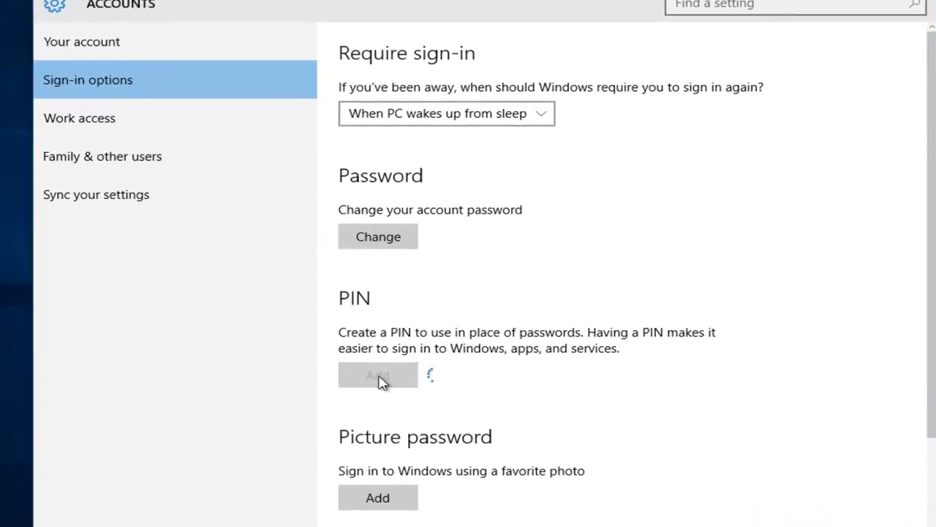
pyautogui.click(378, 374)
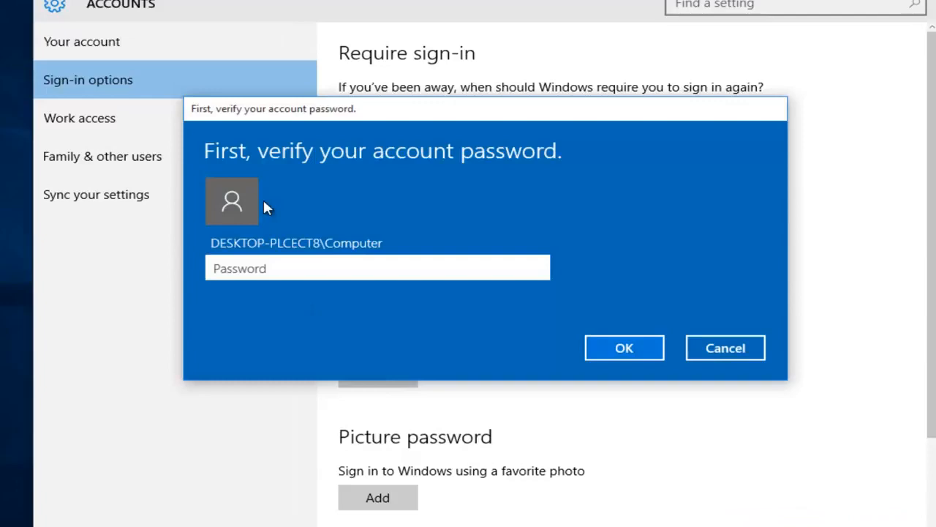
pyautogui.click(378, 268)
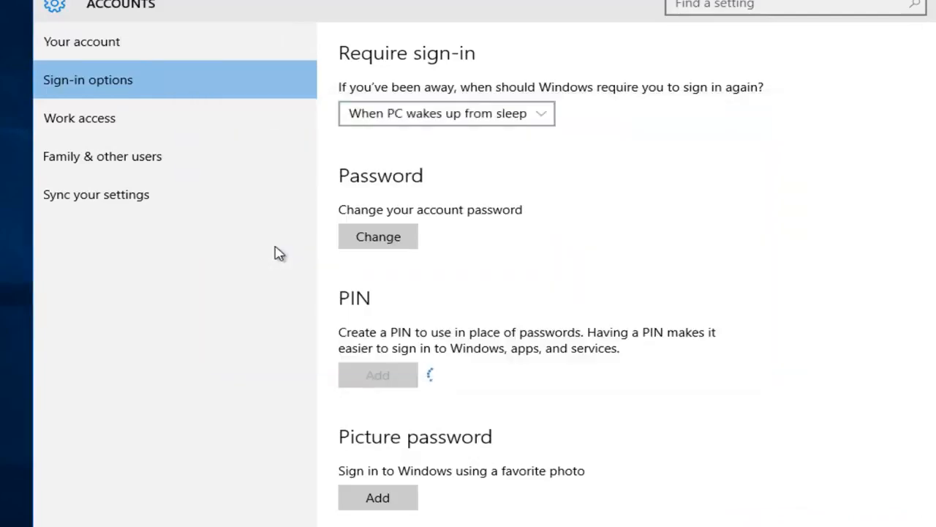
pyautogui.click(377, 375)
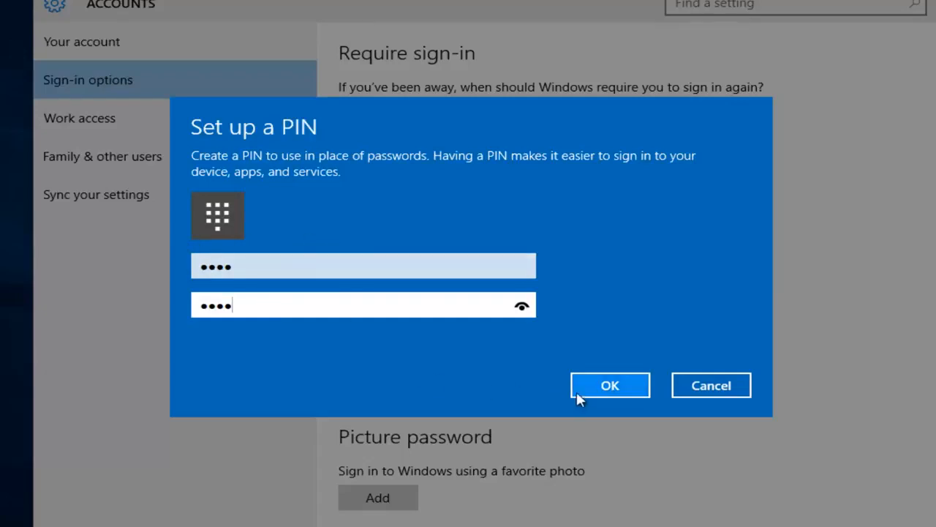
# Confirm the new PIN and close Settings back to the desktop.
pyautogui.click(610, 385)
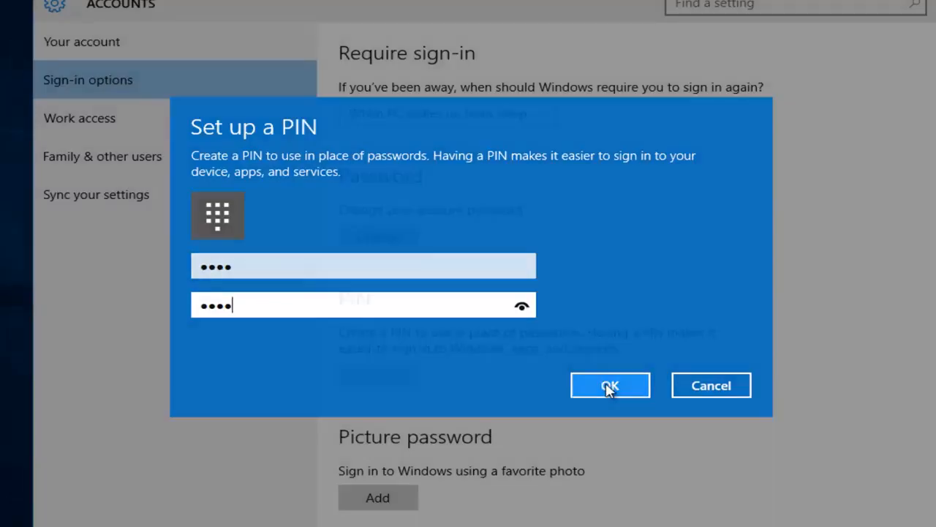
pyautogui.click(610, 385)
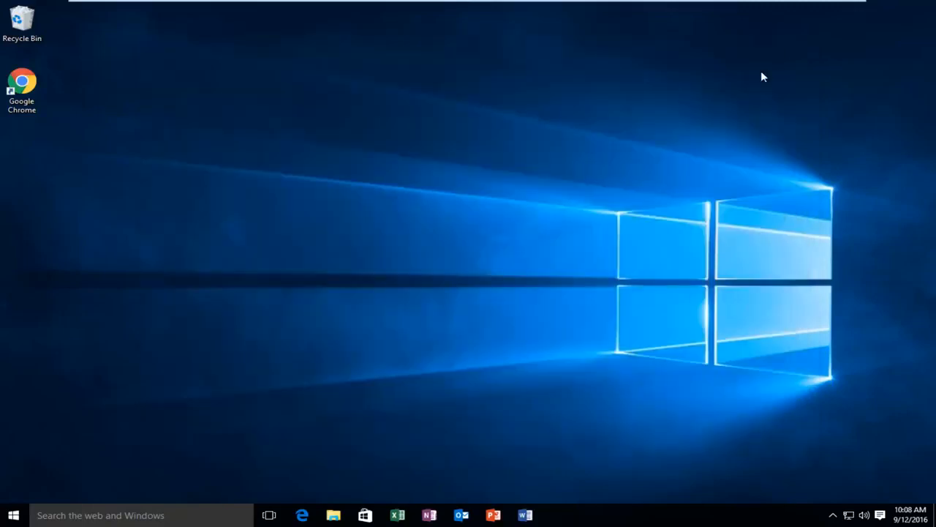
# Sign out via the Start shortcuts, then sign back into the Computer account with the PIN.
pyautogui.rightClick(12, 515)
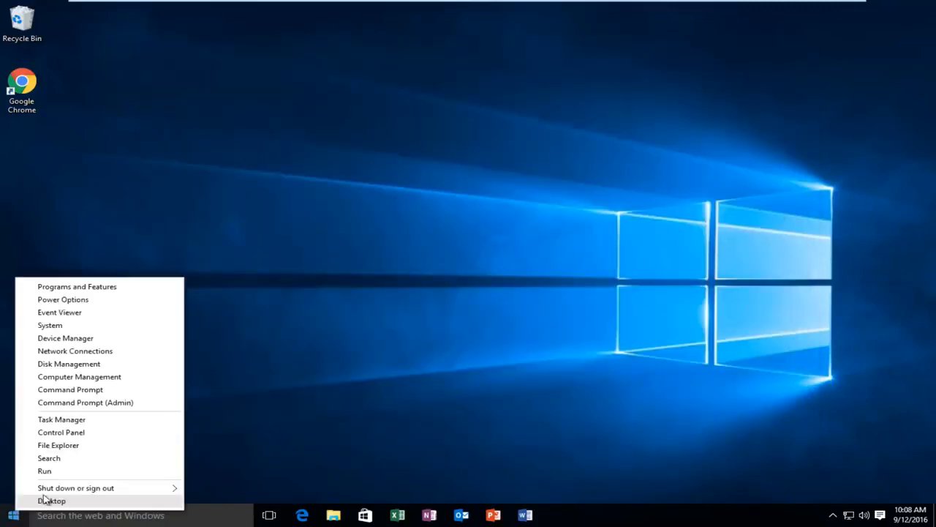
pyautogui.click(50, 500)
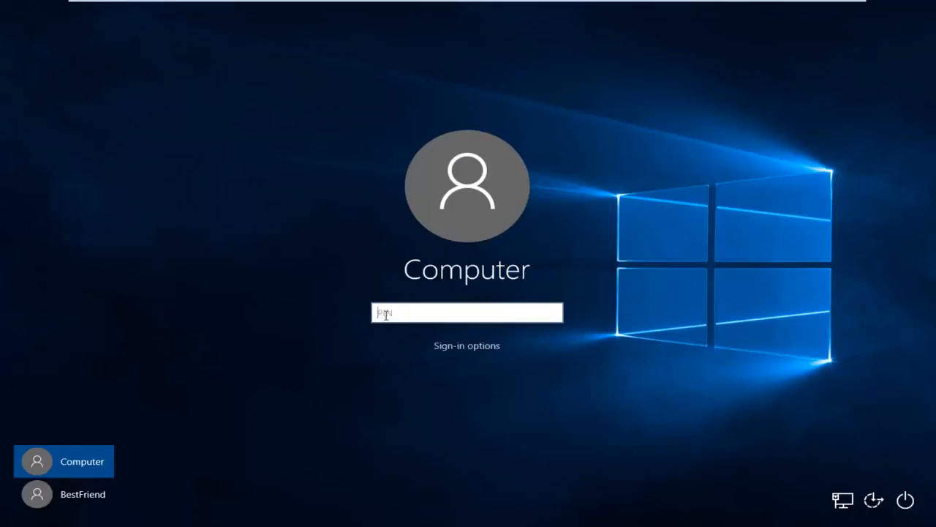
pyautogui.press('Enter')
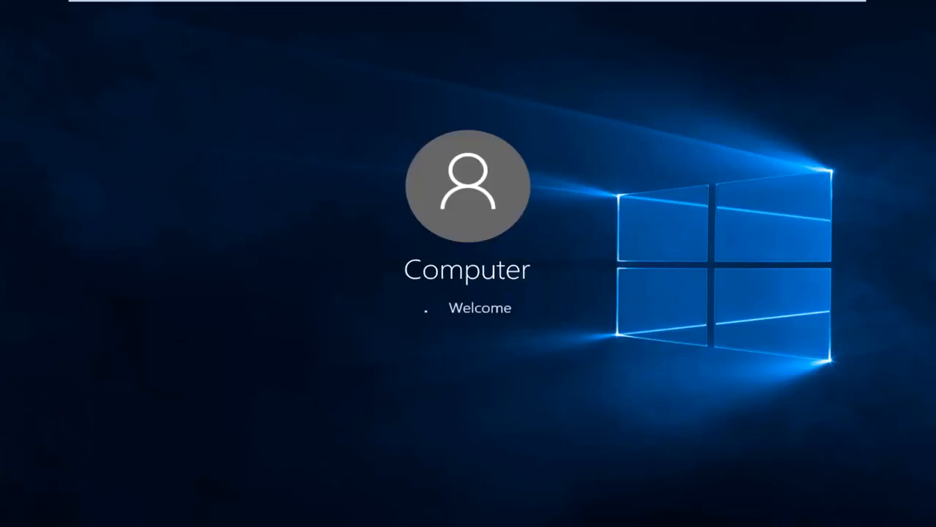